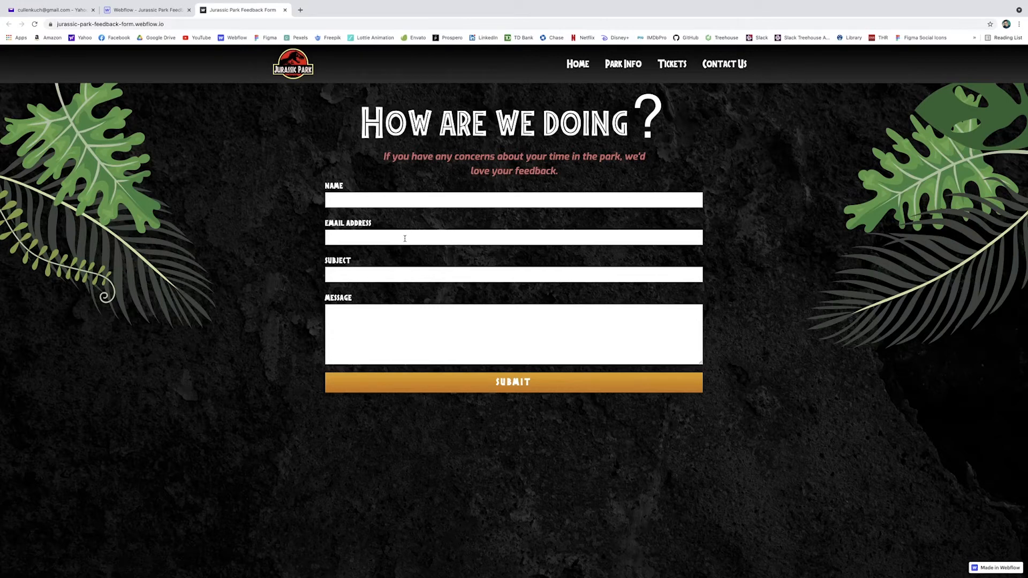
pyautogui.click(513, 382)
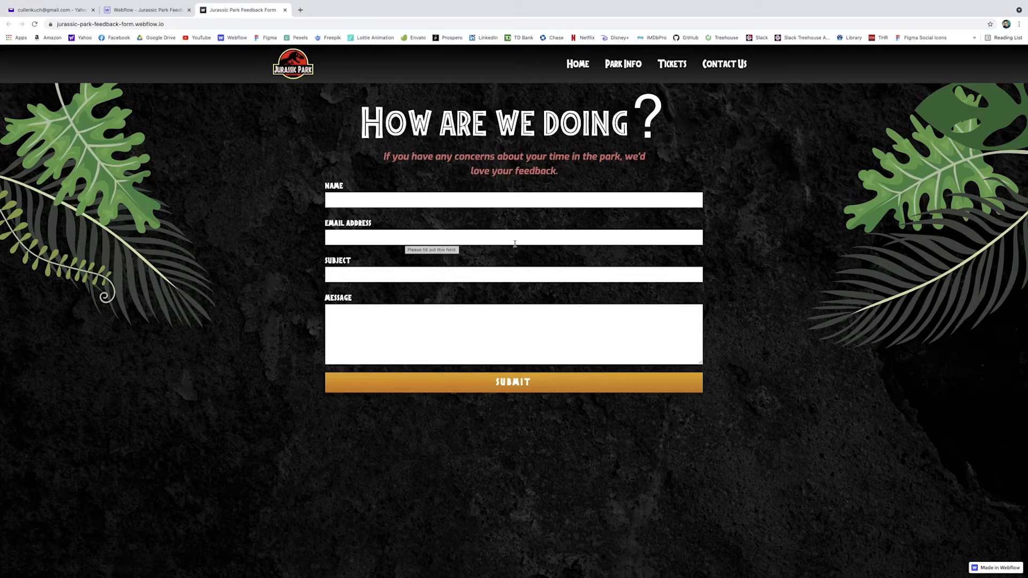